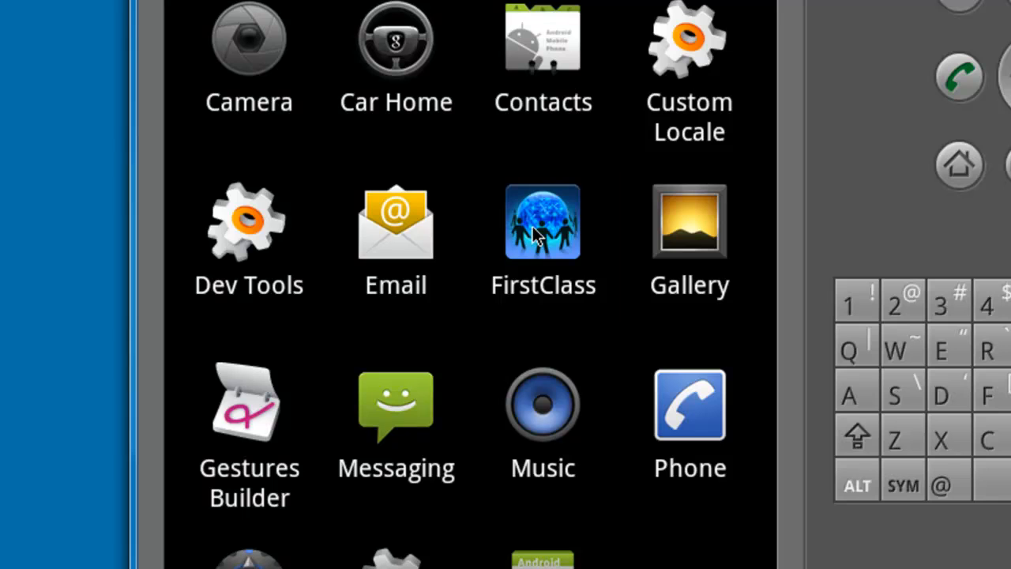
Launch FirstClass and log in to the demo server with the saved credentials.
left_click(543, 222)
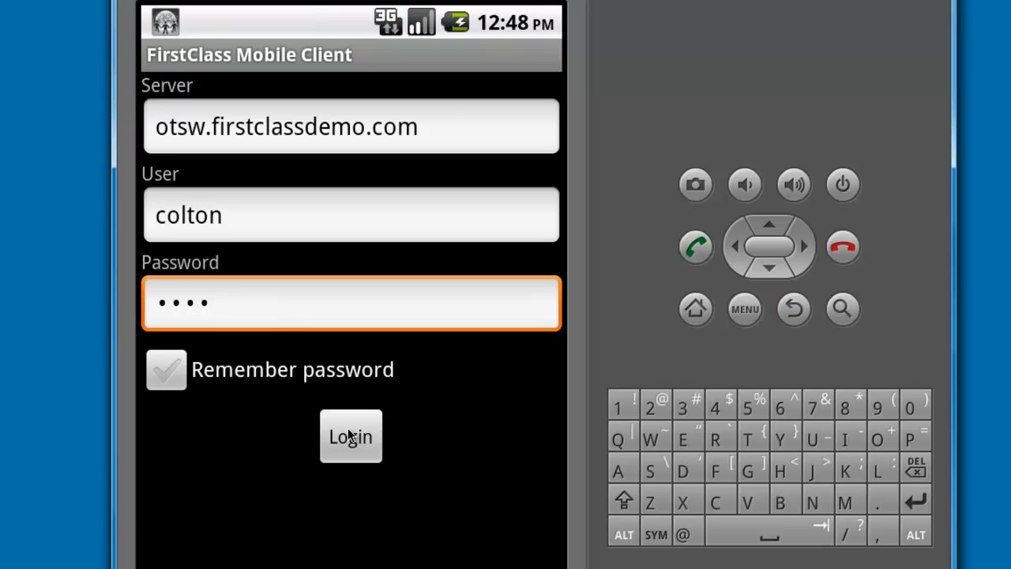
left_click(350, 437)
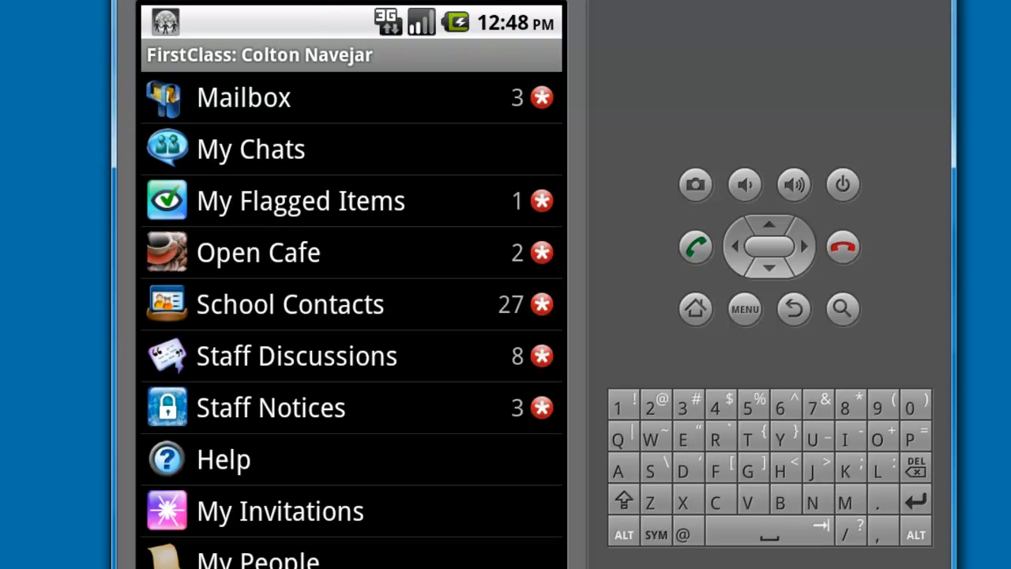
scroll("down", 3)
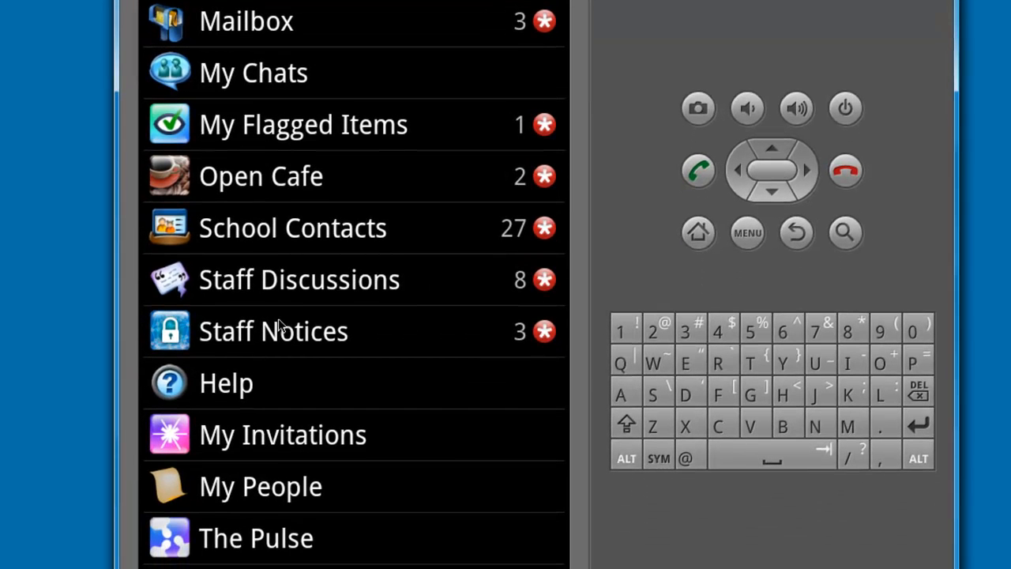
mouse_move(273, 128)
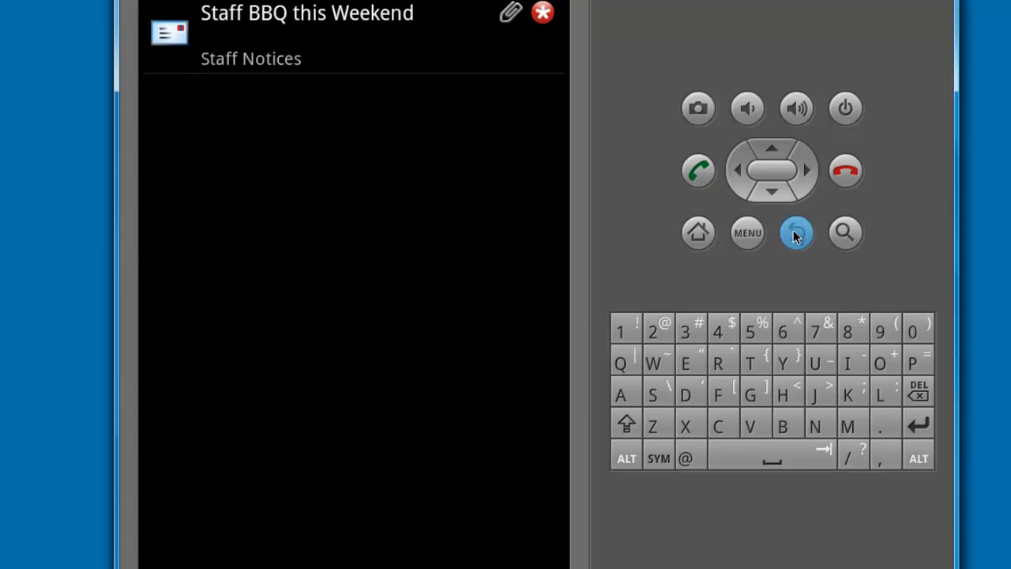
left_click(796, 232)
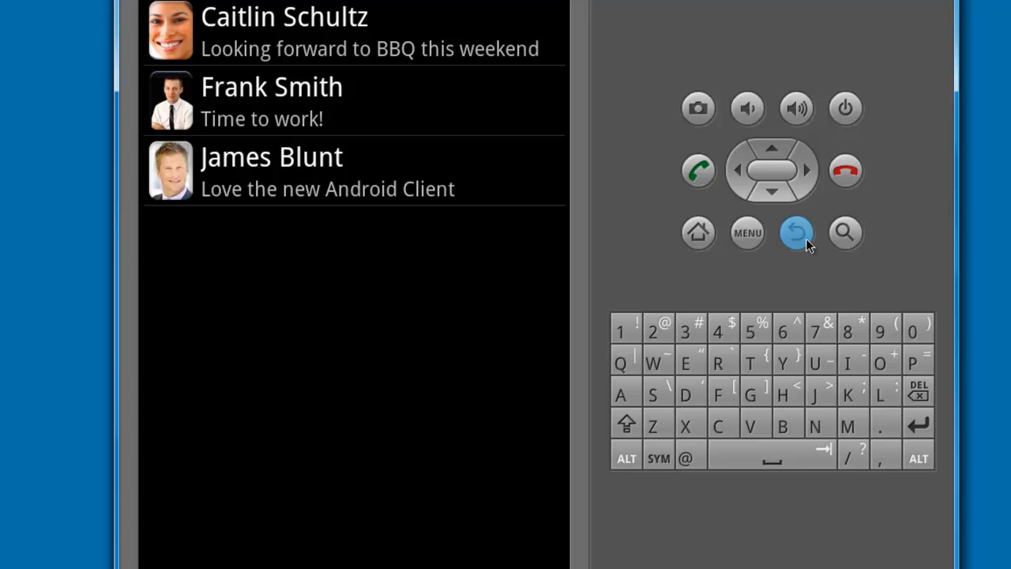
left_click(796, 231)
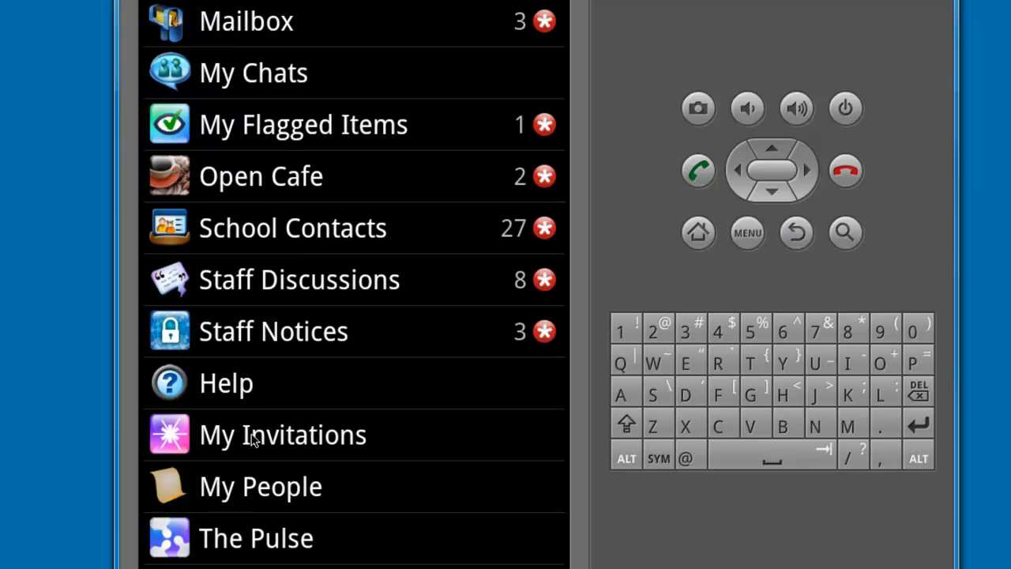
left_click(282, 434)
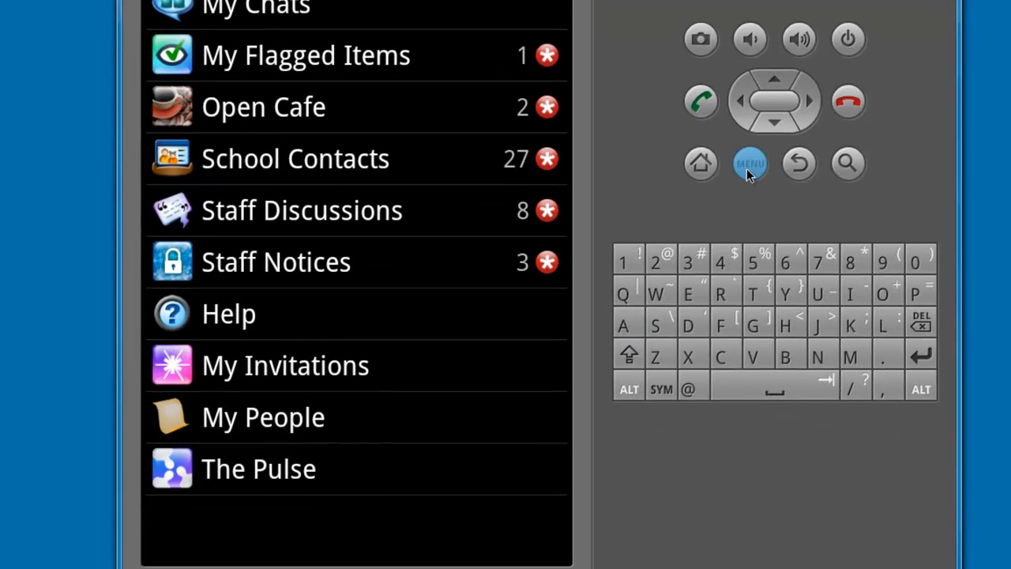
left_click(749, 164)
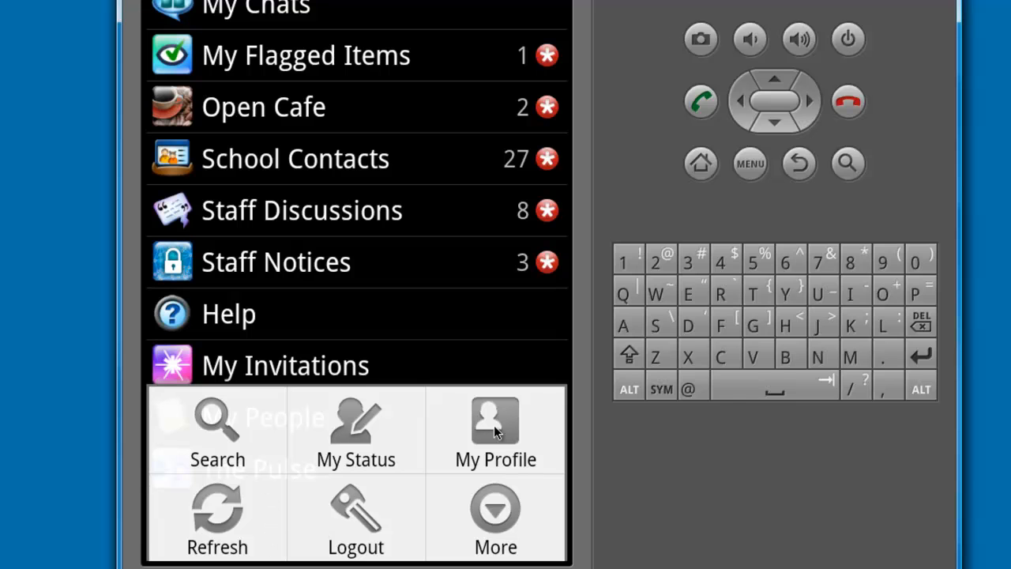
left_click(494, 427)
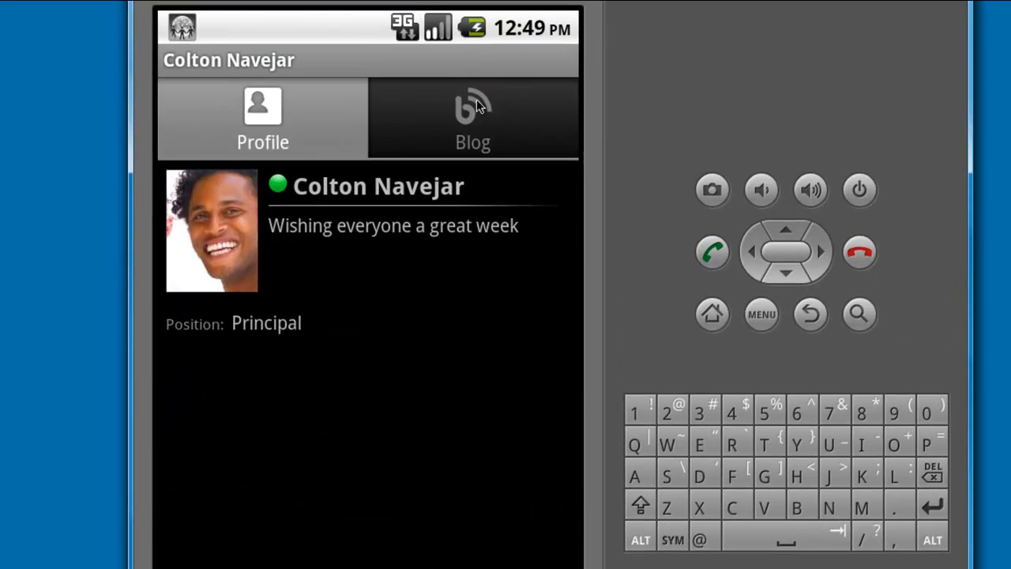
left_click(473, 119)
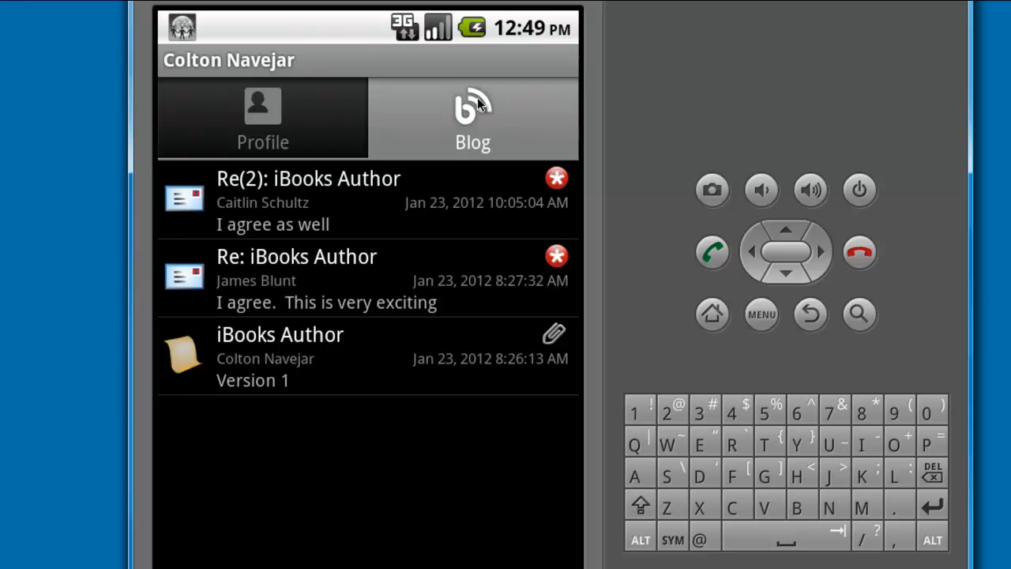
left_click(811, 314)
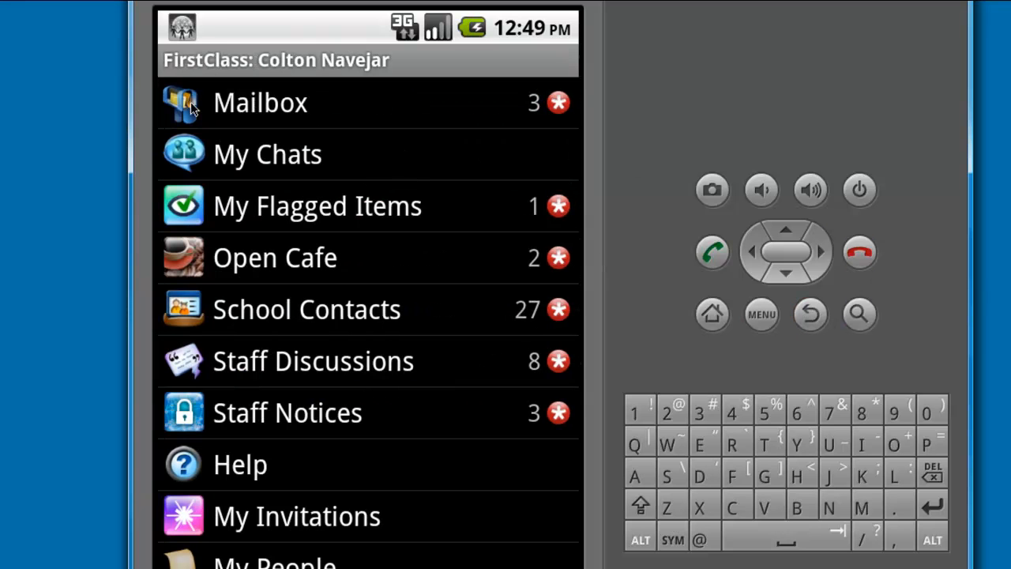
left_click(261, 103)
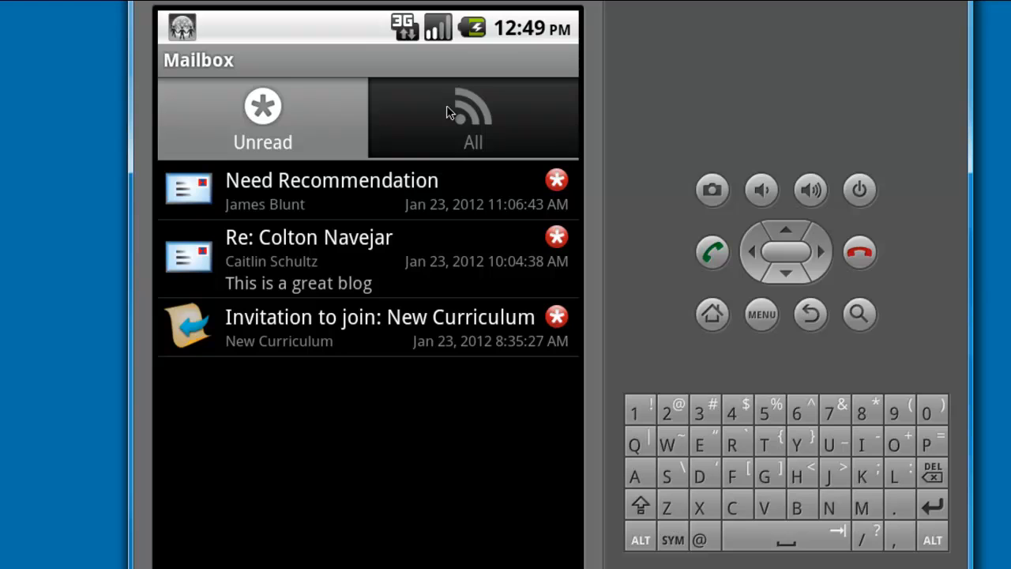
left_click(472, 117)
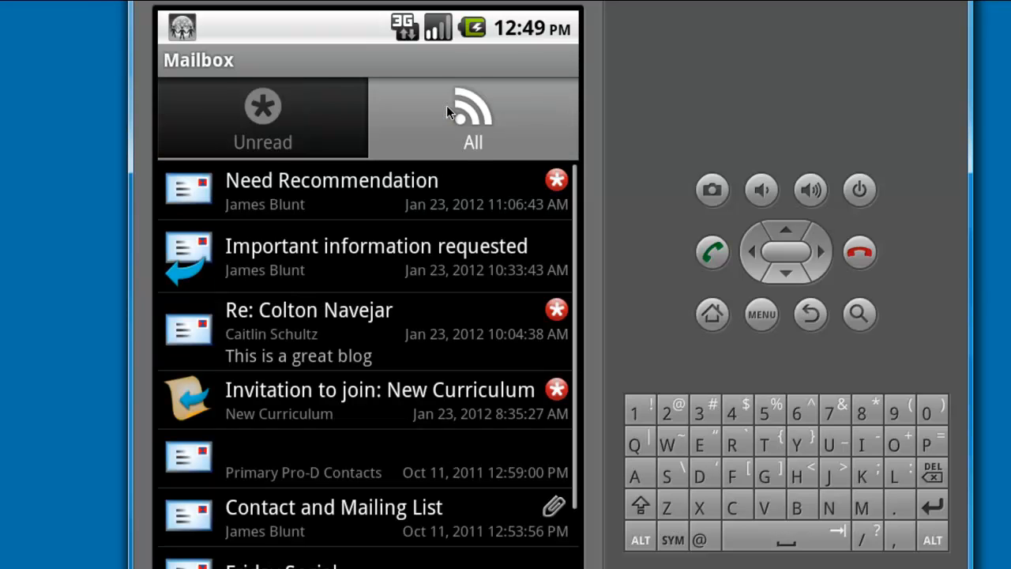
mouse_move(377, 200)
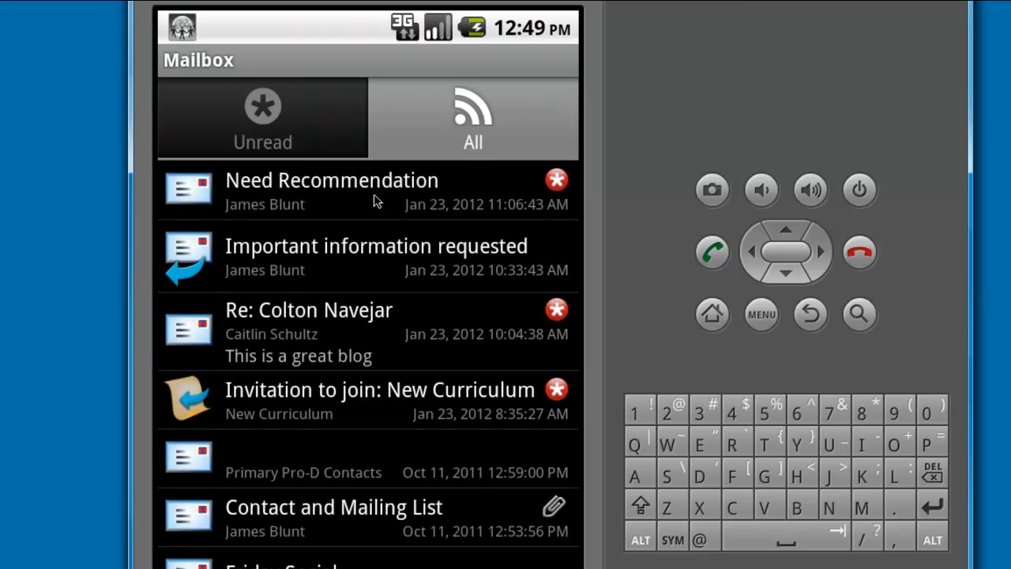
left_click(262, 119)
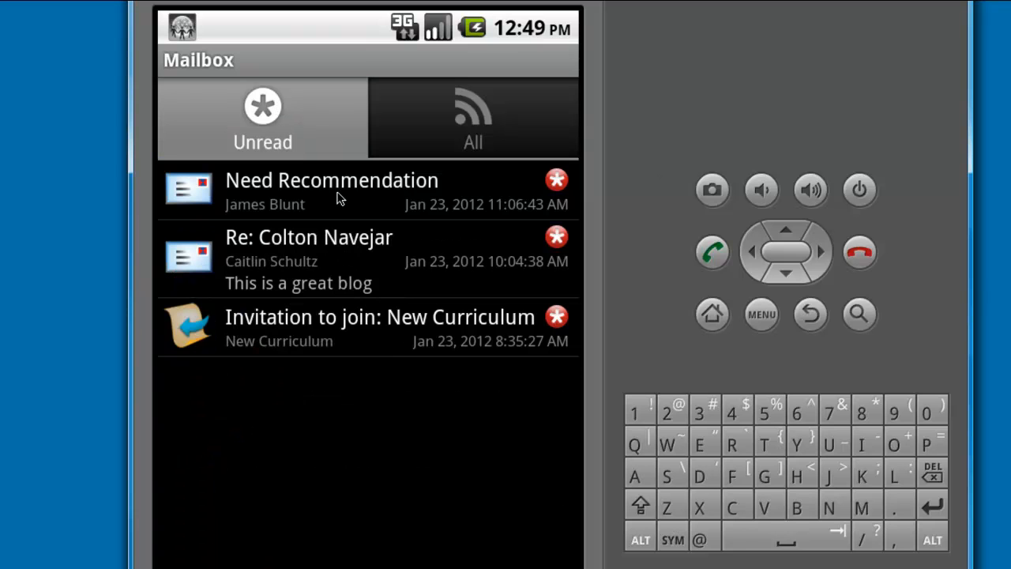
left_click(339, 192)
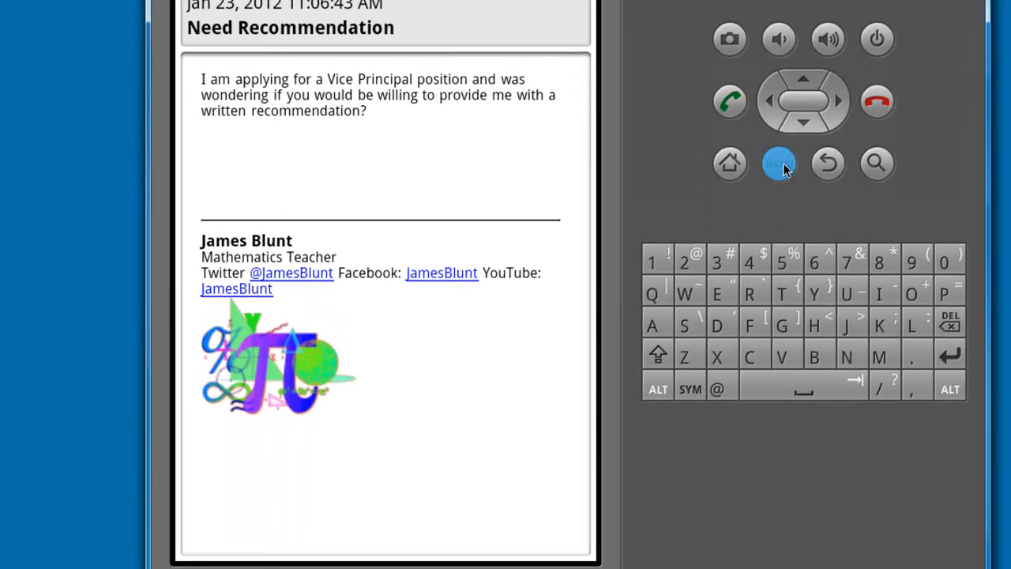
left_click(779, 163)
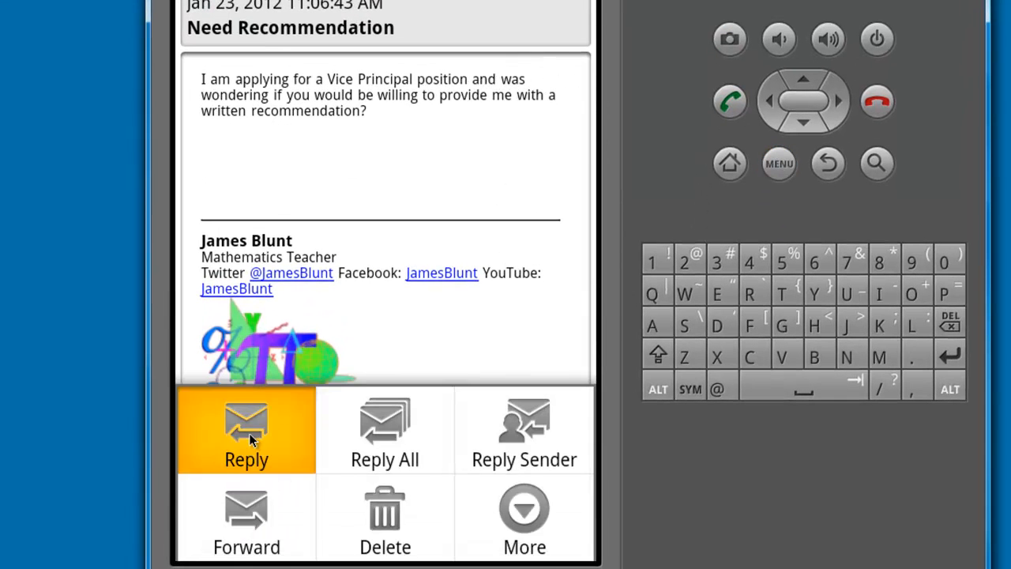
left_click(246, 430)
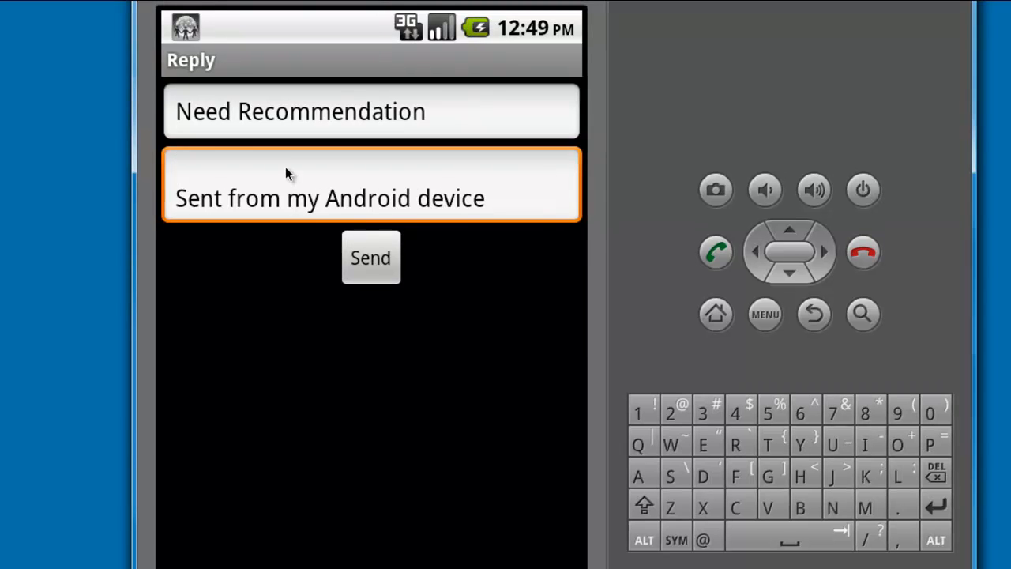
type("Of course. Be Happy to.")
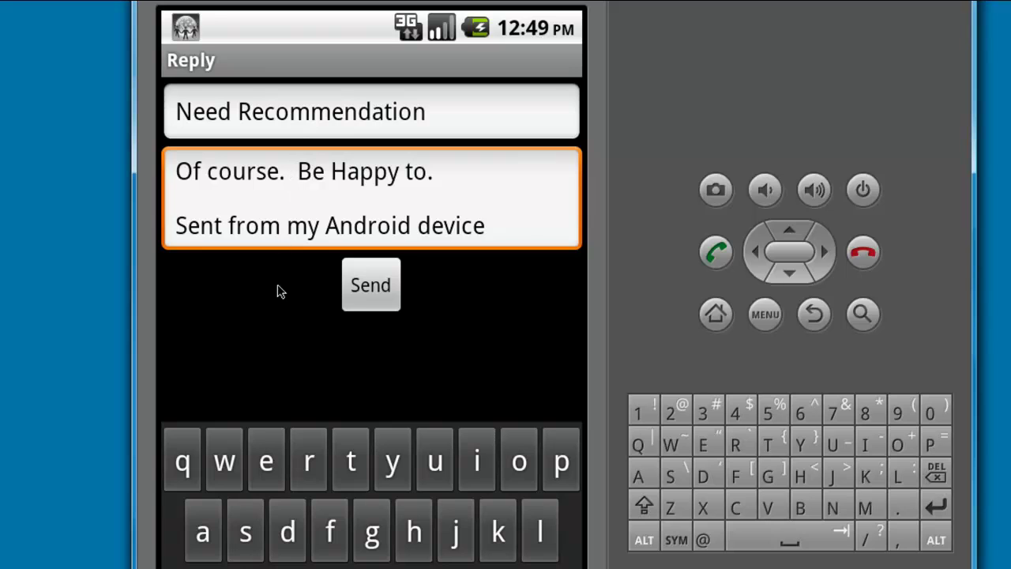
left_click(370, 285)
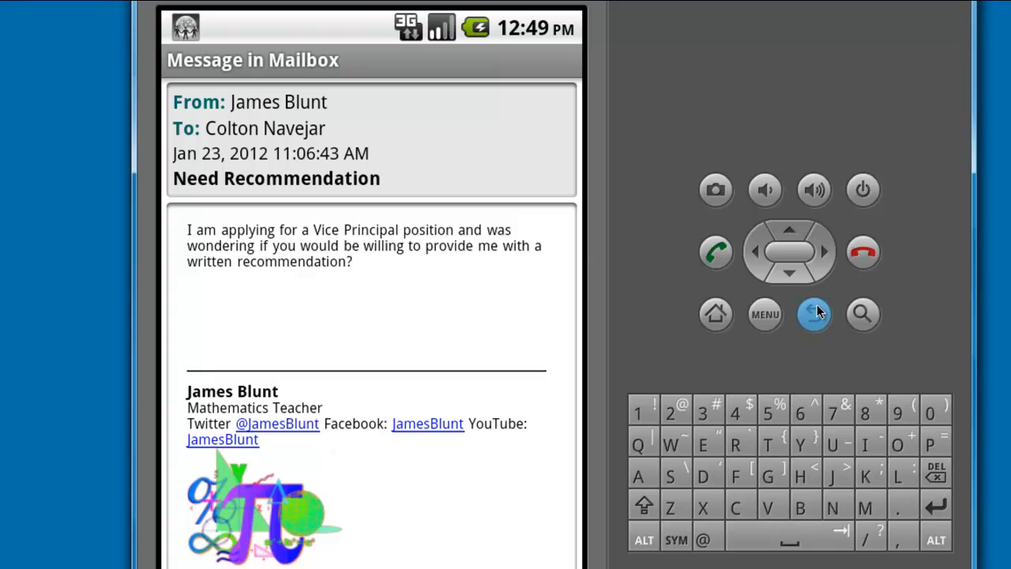
left_click(815, 314)
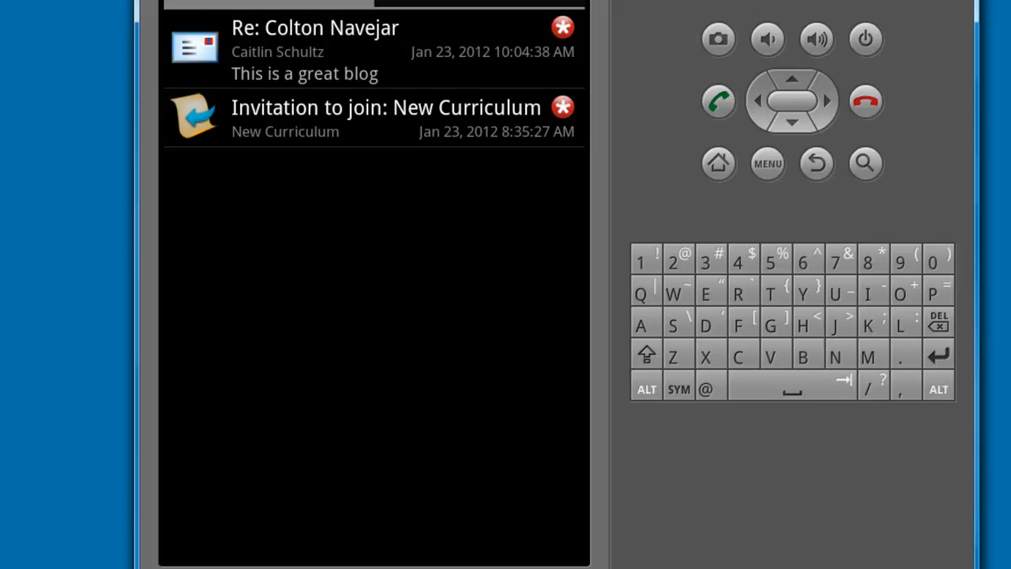
left_click(768, 163)
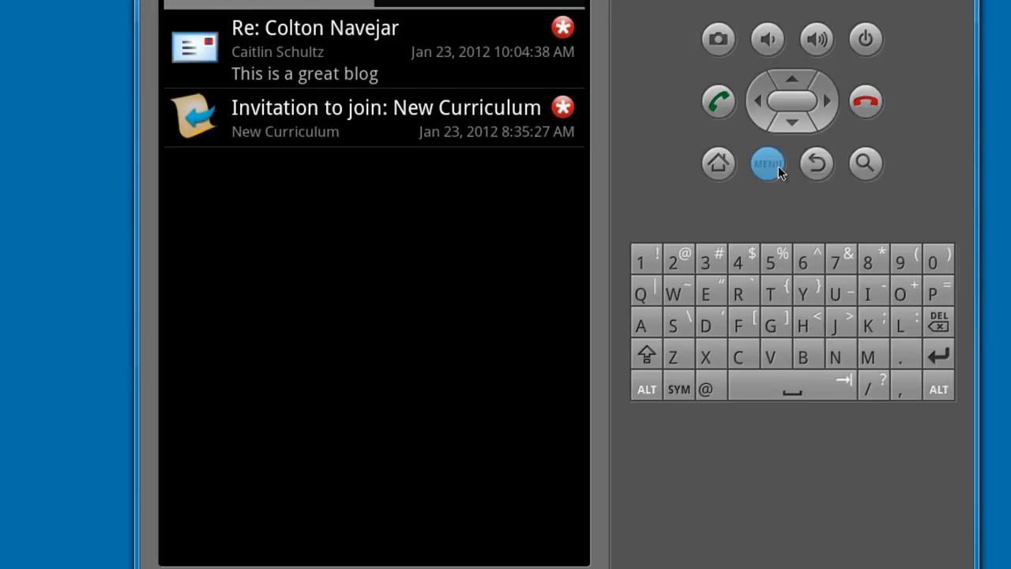
left_click(768, 165)
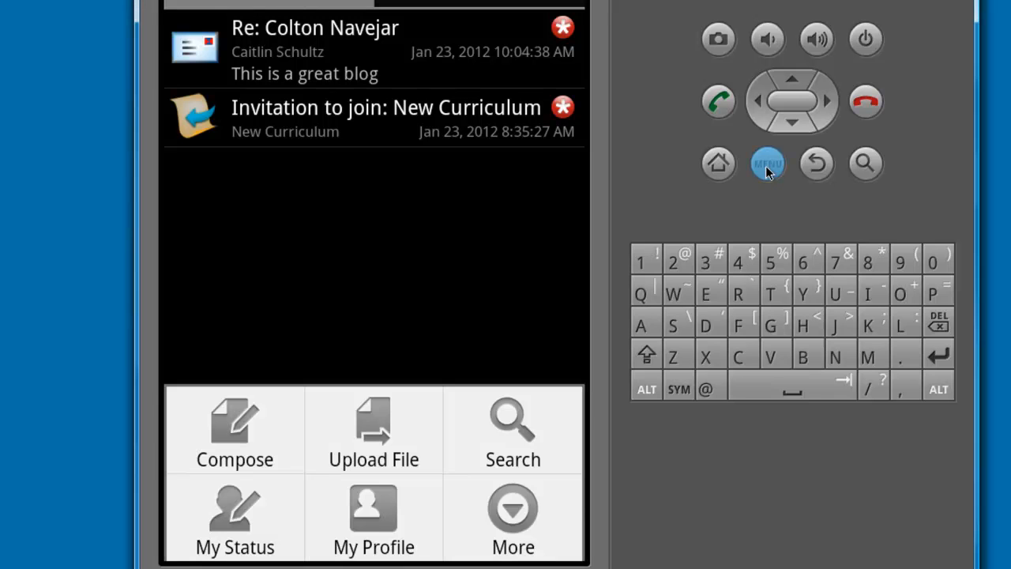
left_click(235, 430)
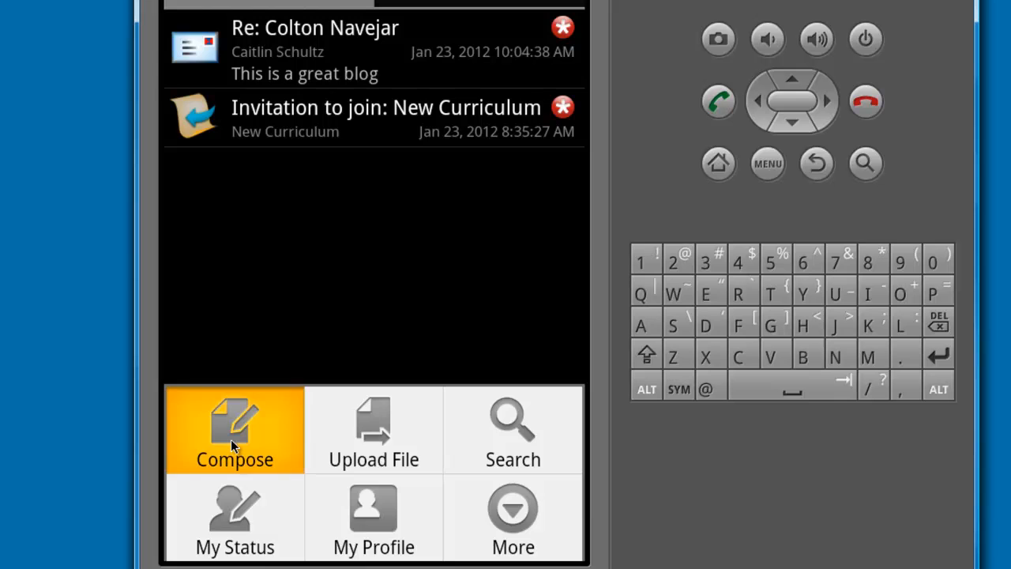
left_click(234, 429)
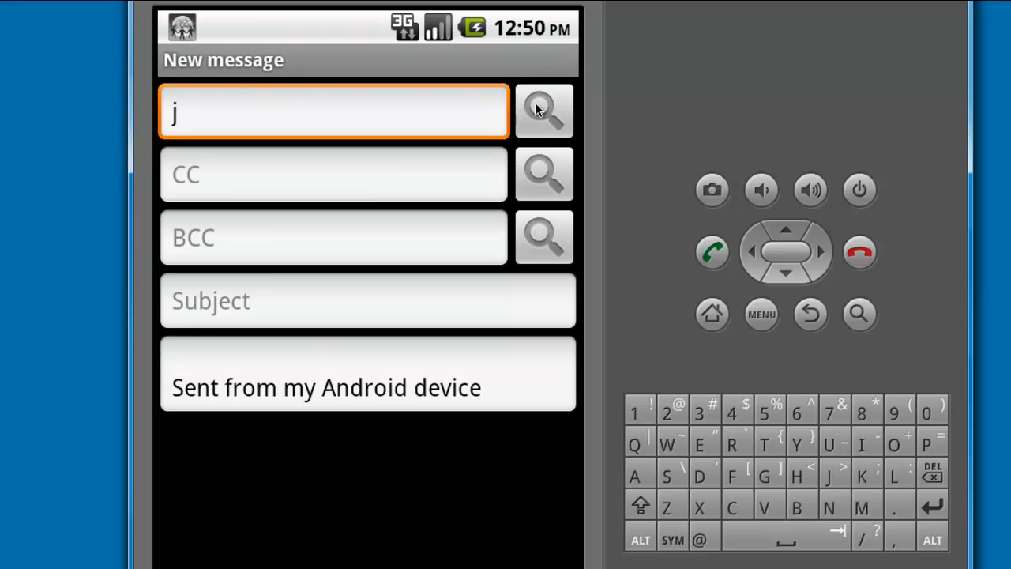
left_click(542, 110)
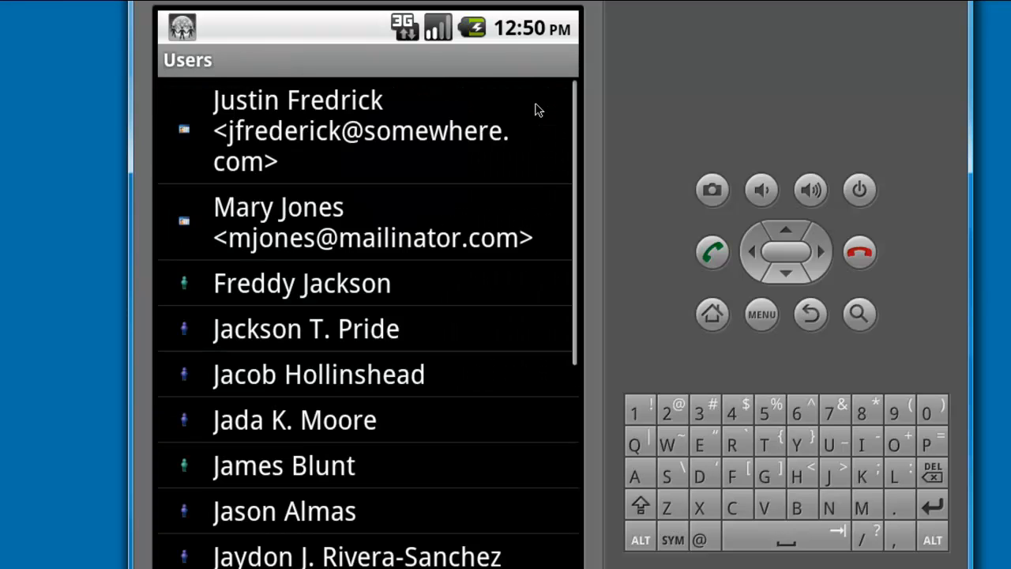
mouse_move(197, 470)
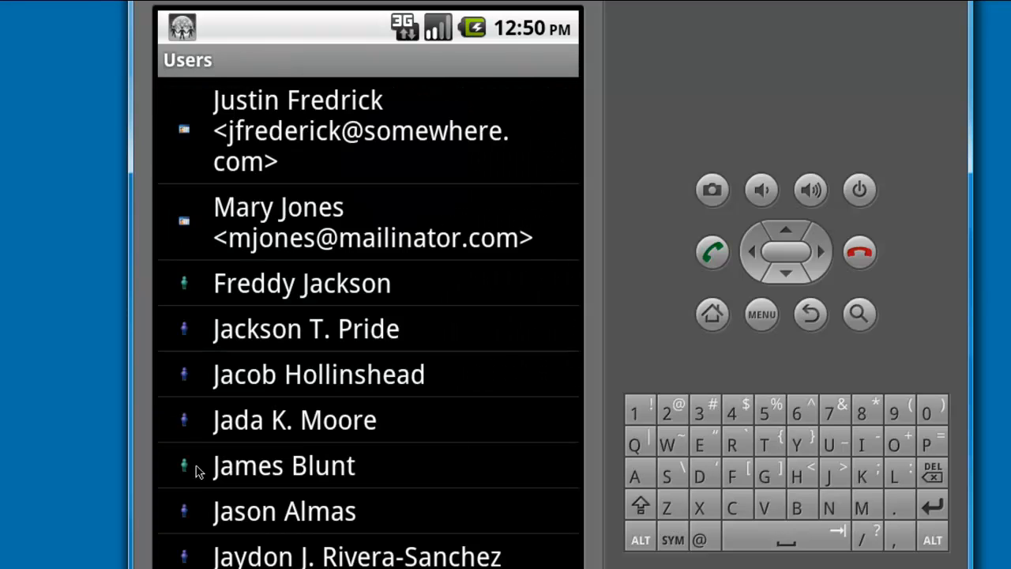
left_click(283, 466)
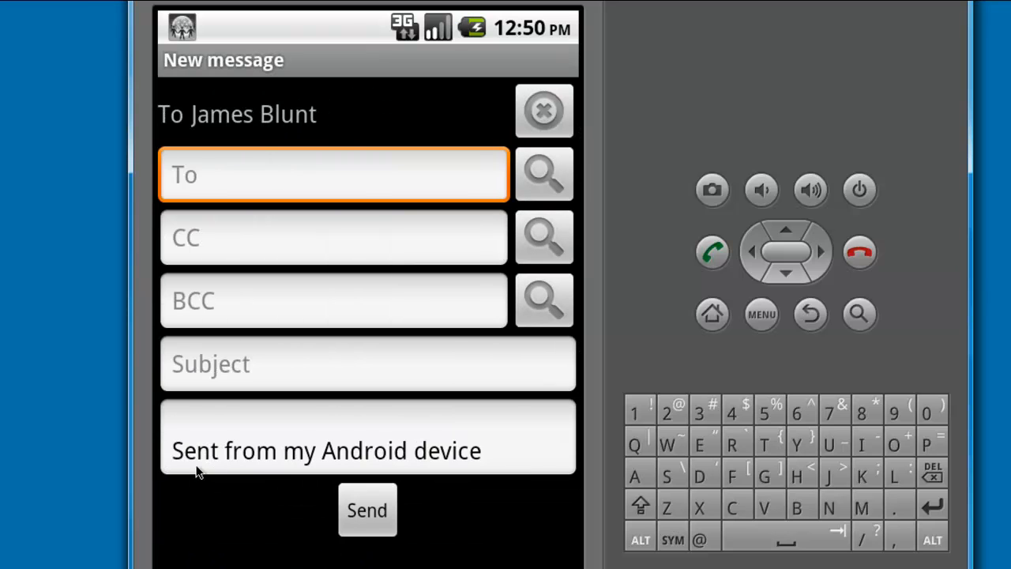
mouse_move(276, 180)
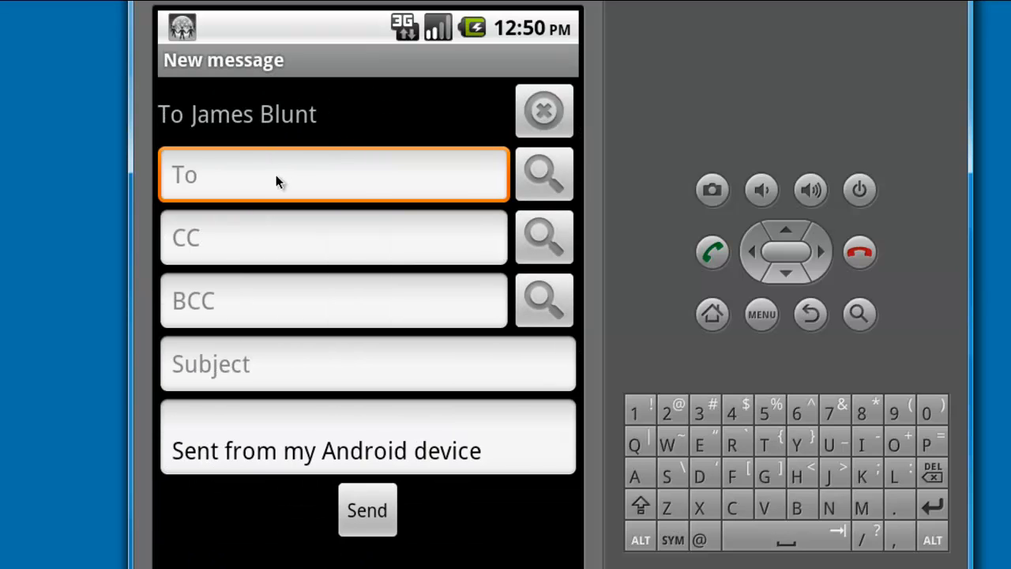
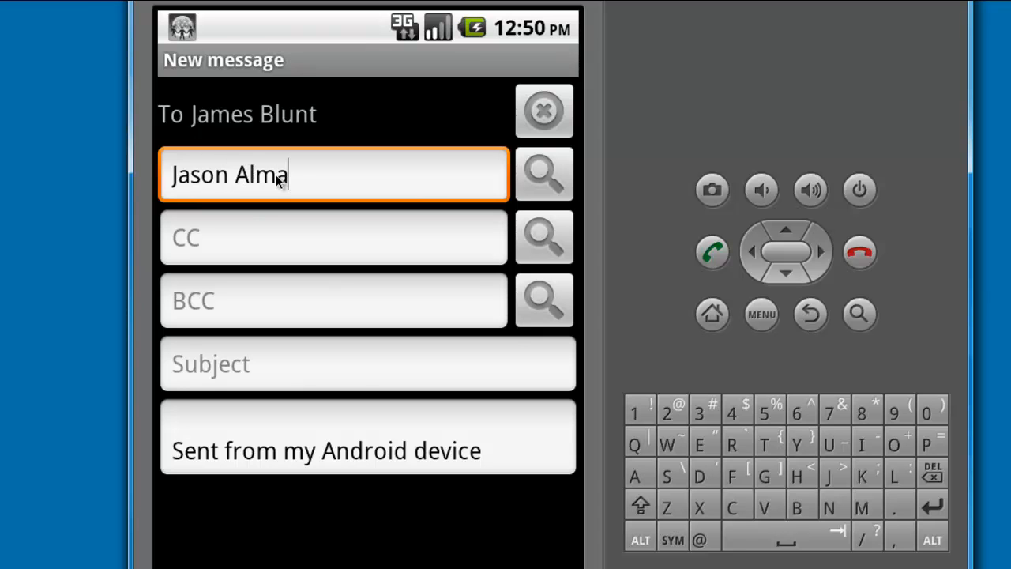
left_click(333, 237)
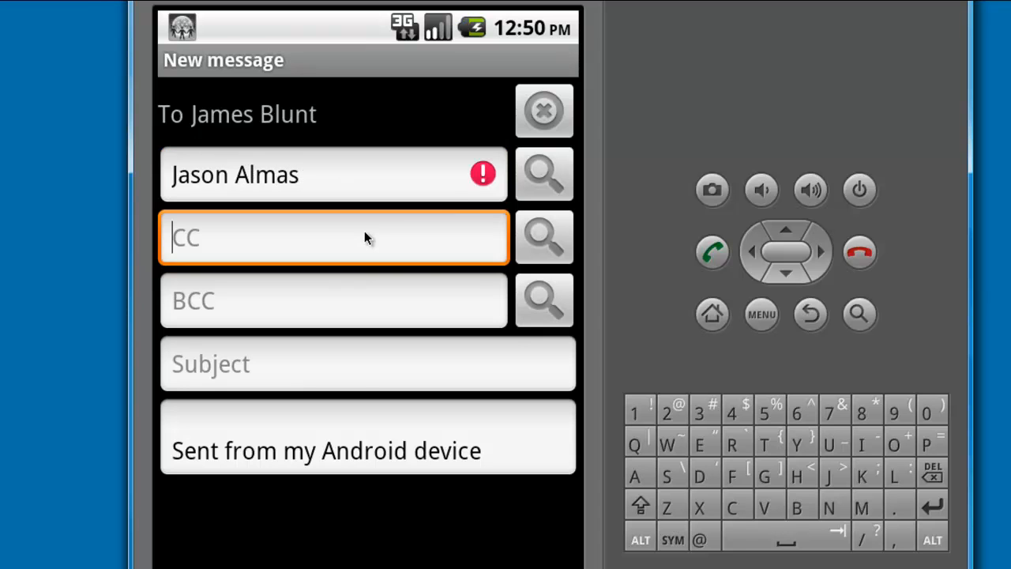
left_click(481, 174)
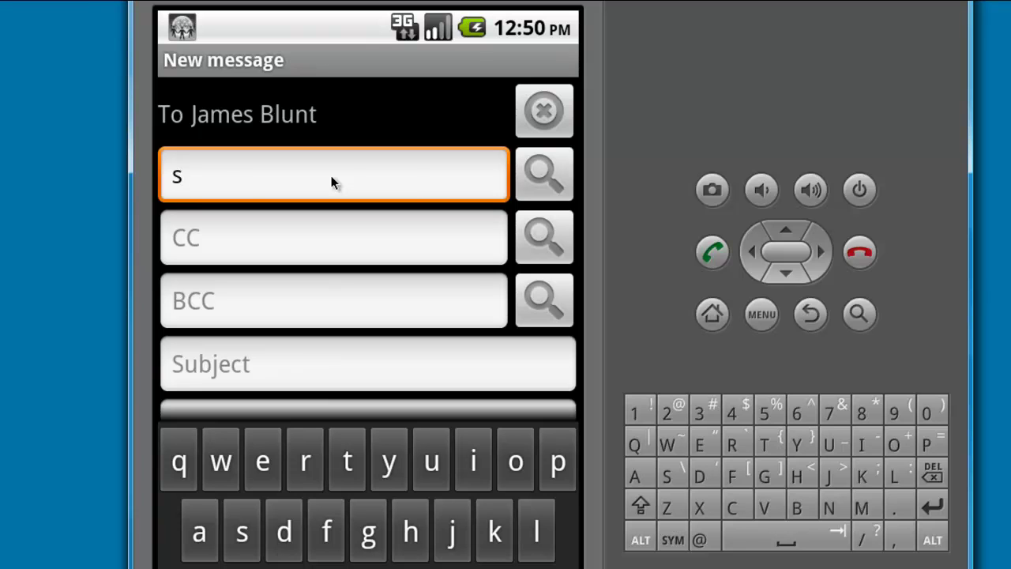
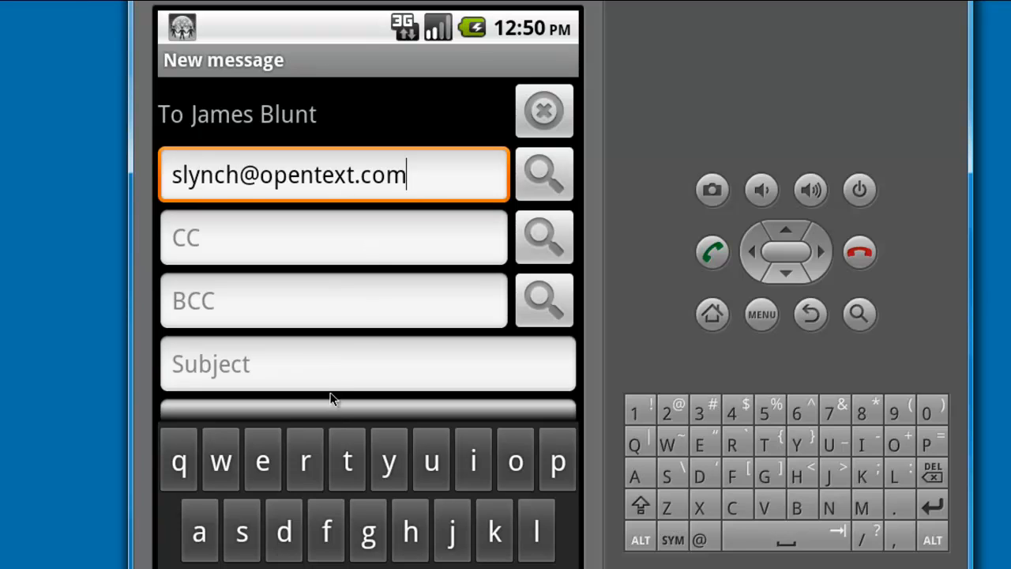
type("Welcome")
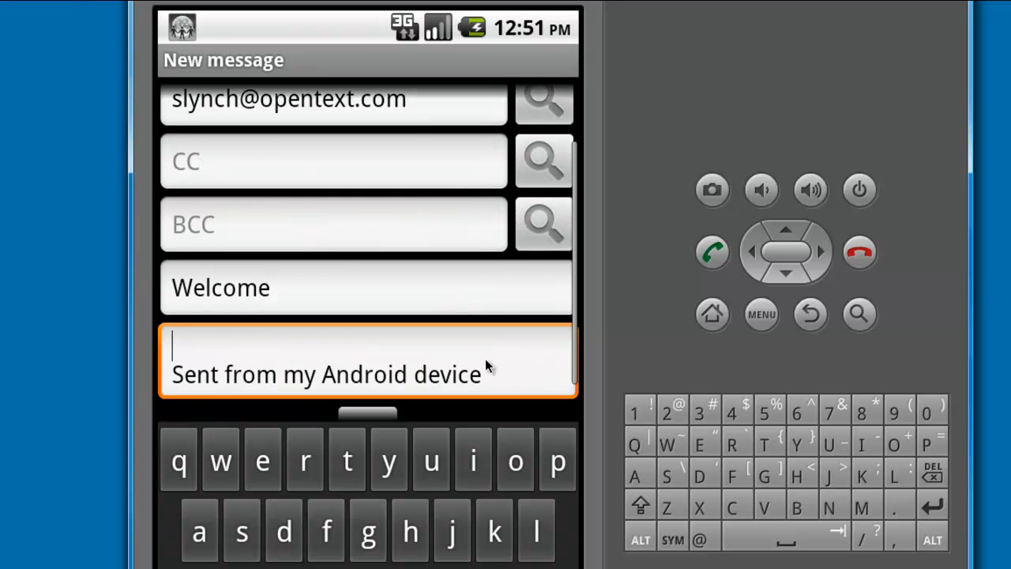
type("Welcome to FirstCla")
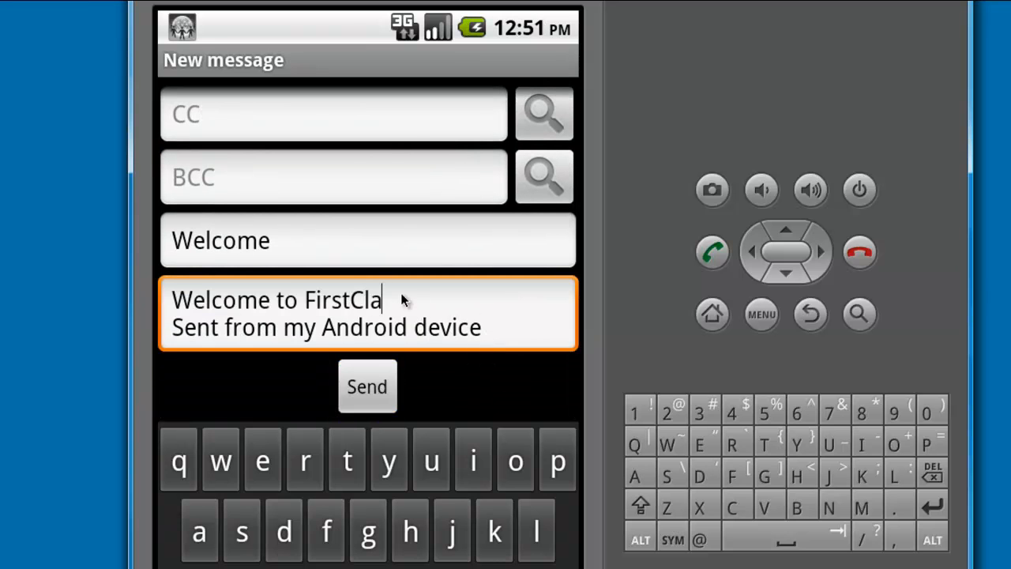
key("Enter")
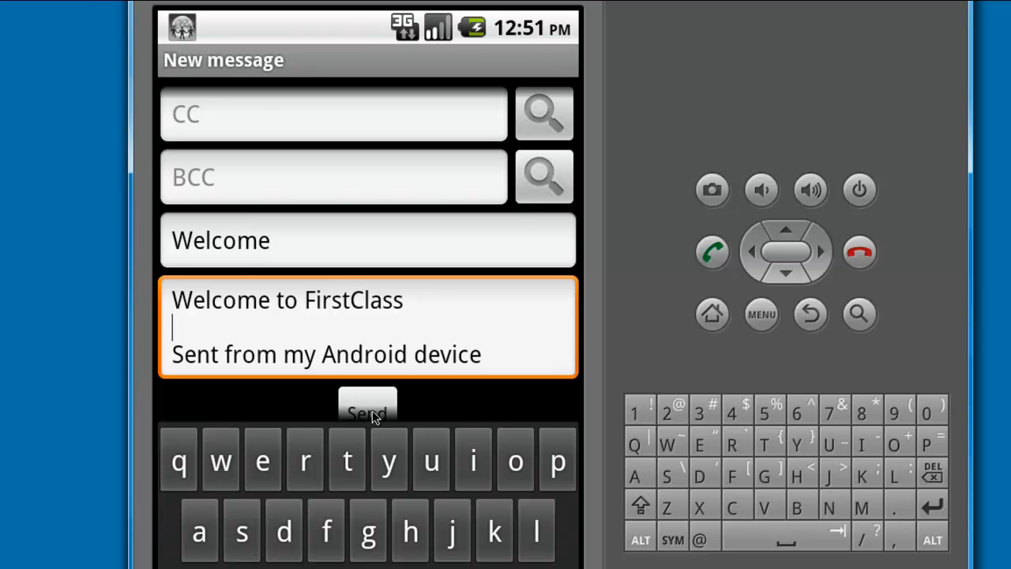
left_click(368, 410)
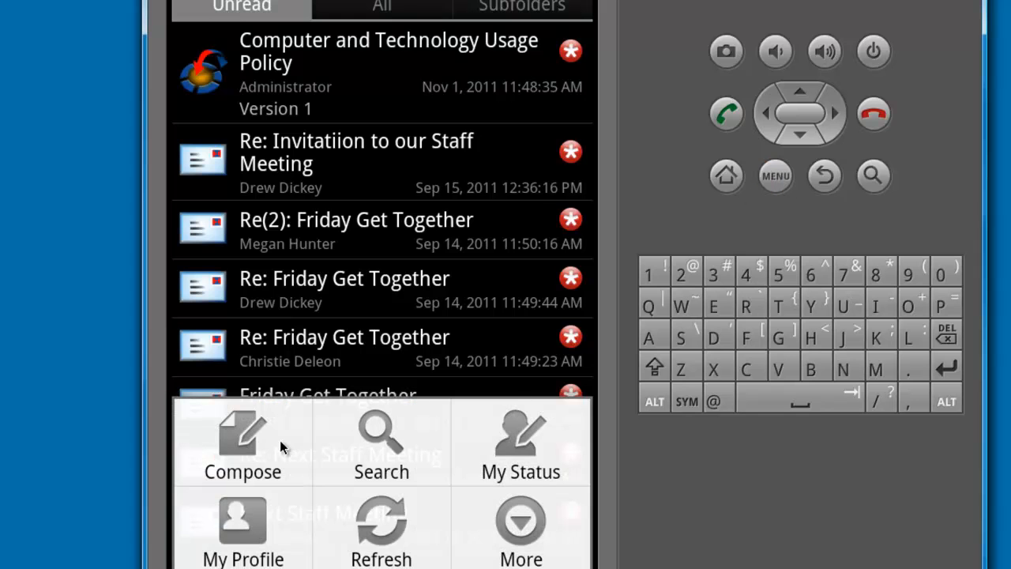
Dismiss the mailbox options and go back to the home folder list.
left_click(243, 434)
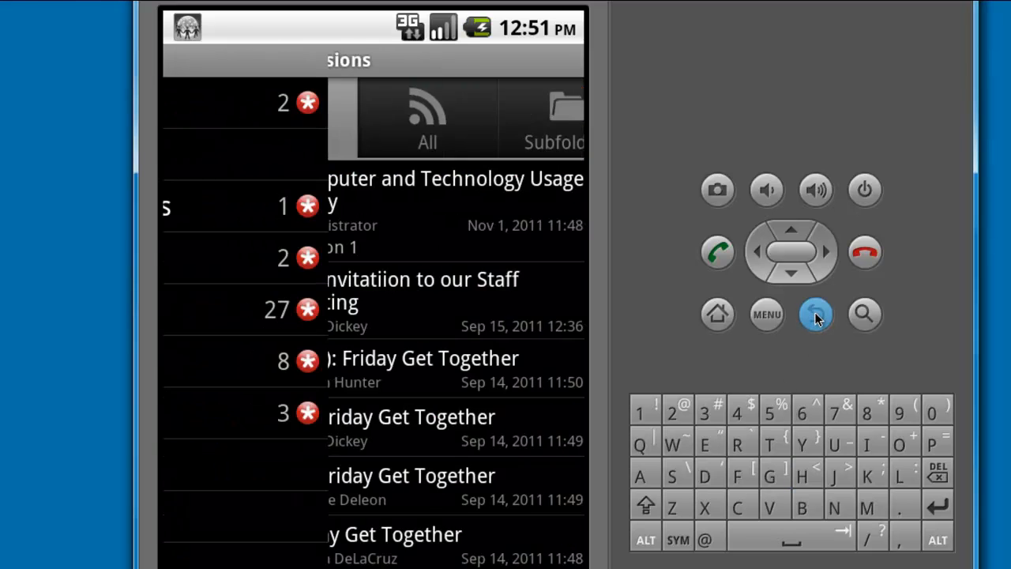
left_click(816, 314)
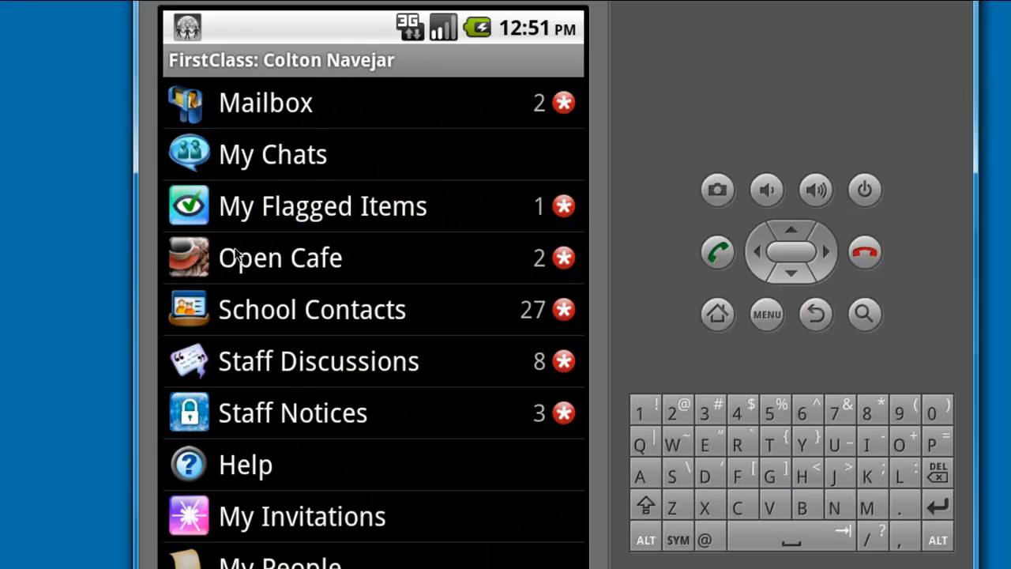
Open the Open Cafe community and view its Feed, Documents, Wiki and Visitors tabs.
left_click(281, 257)
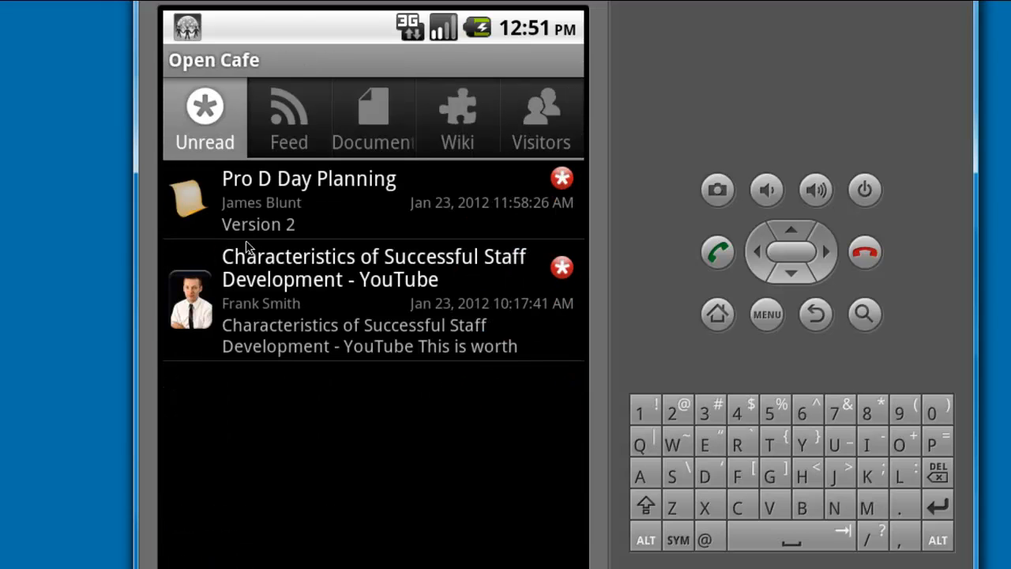
mouse_move(302, 162)
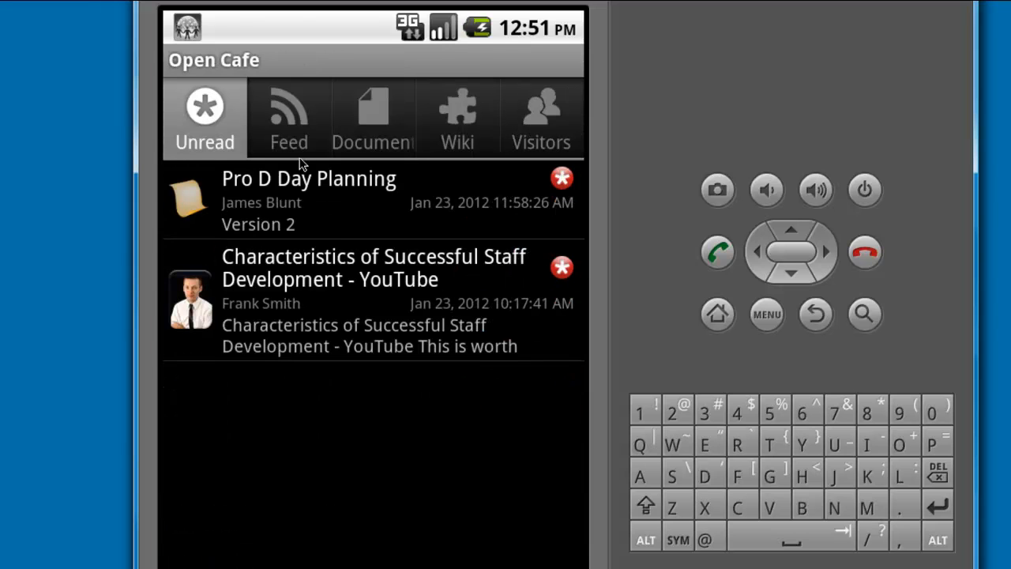
mouse_move(312, 132)
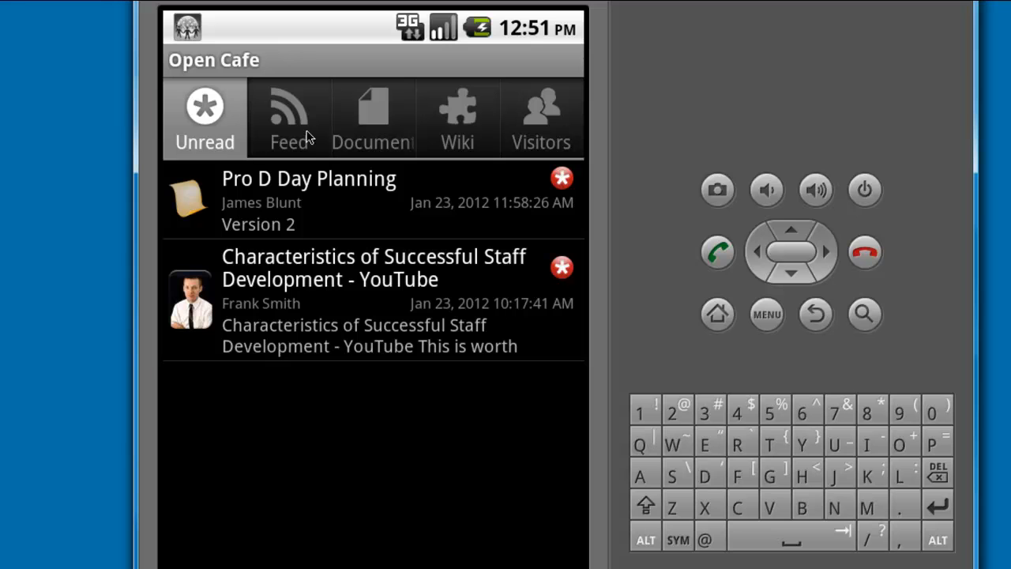
left_click(289, 118)
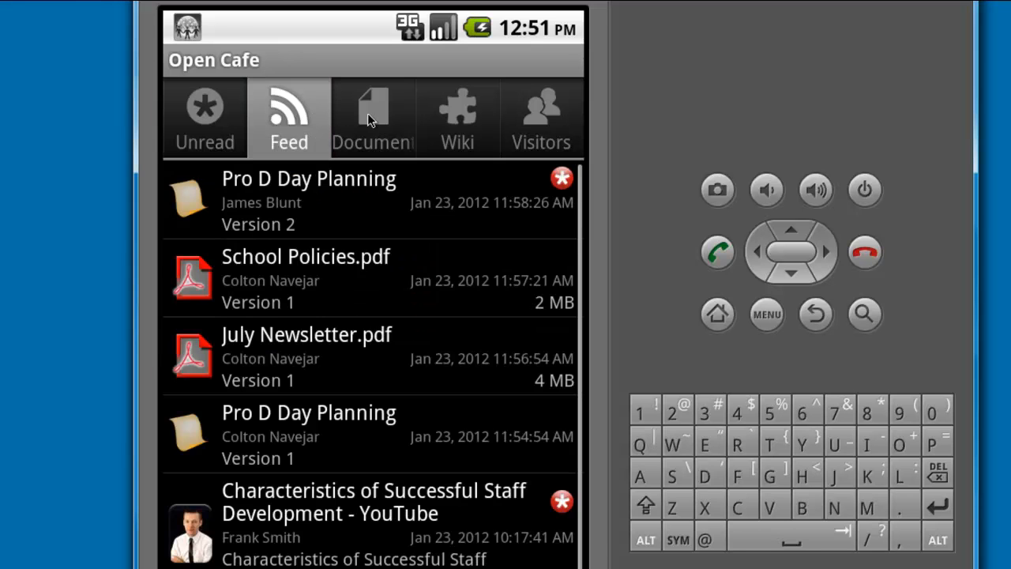
left_click(372, 119)
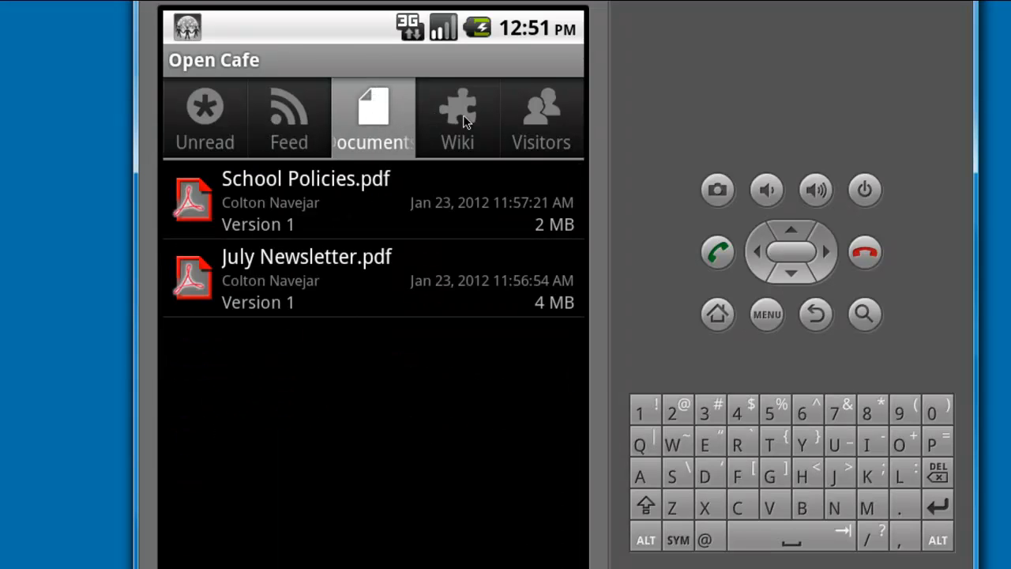
left_click(456, 117)
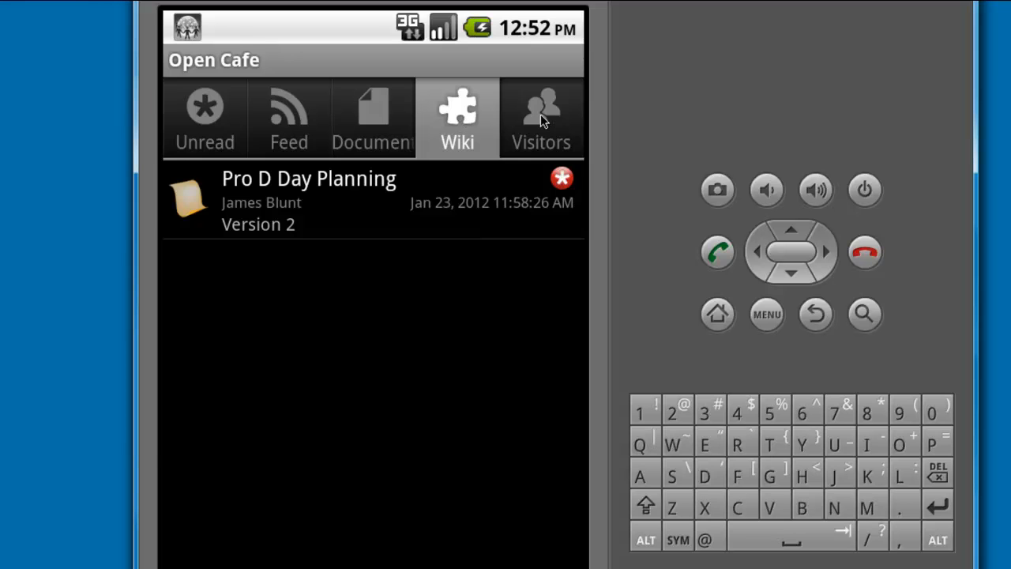
left_click(540, 118)
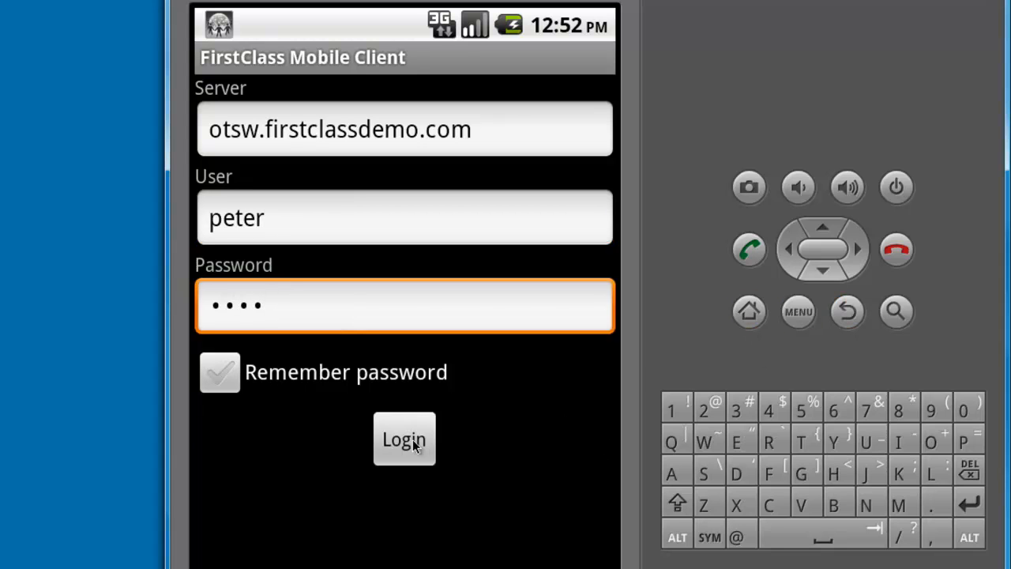
Log in with the prefilled limited student account credentials.
left_click(404, 439)
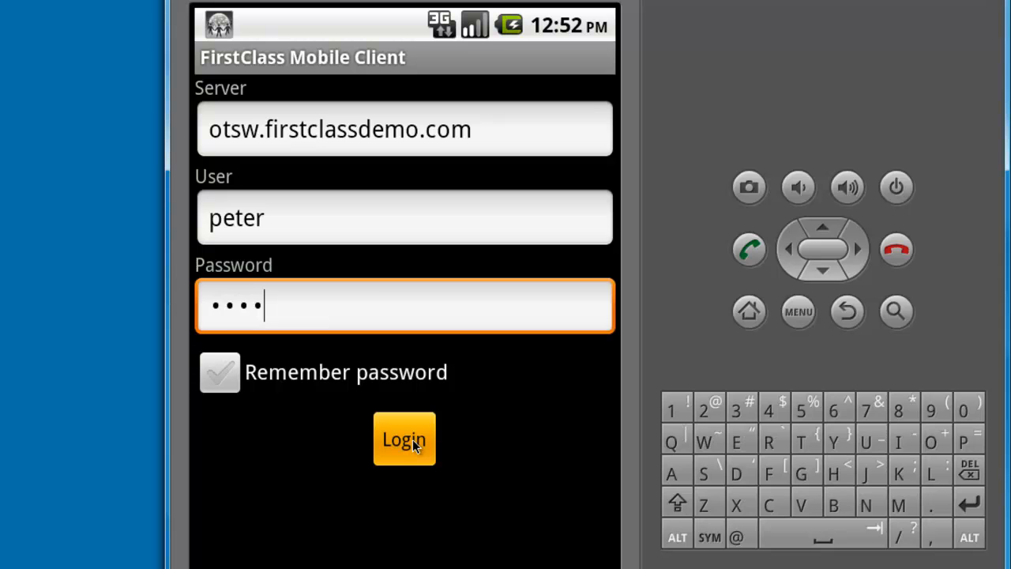
left_click(404, 440)
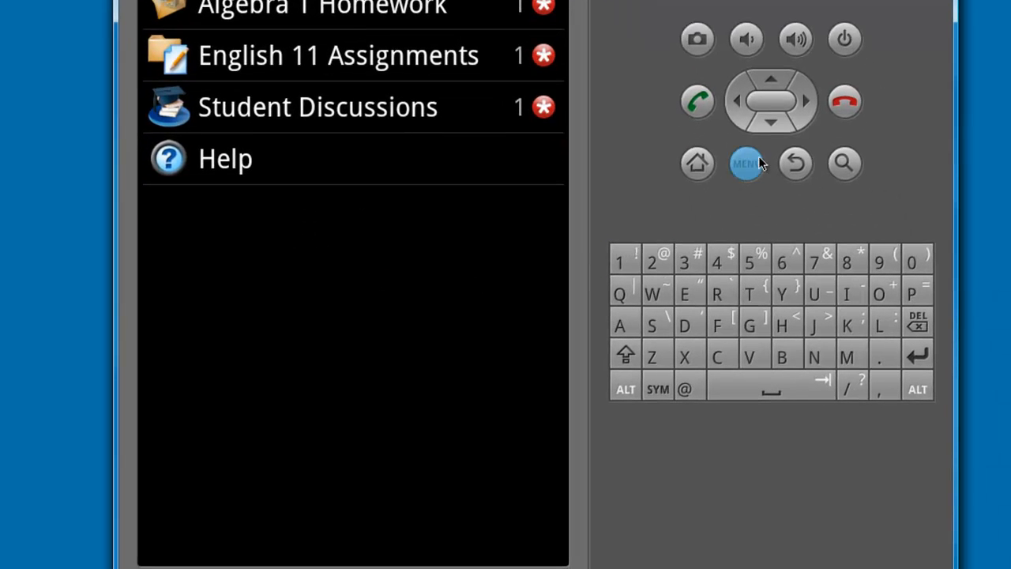
mouse_move(751, 168)
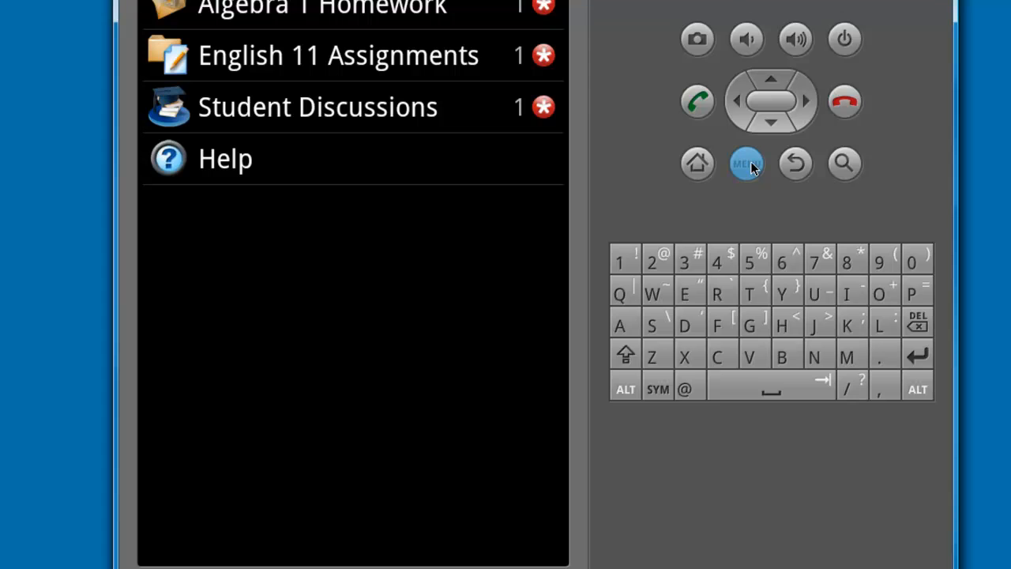